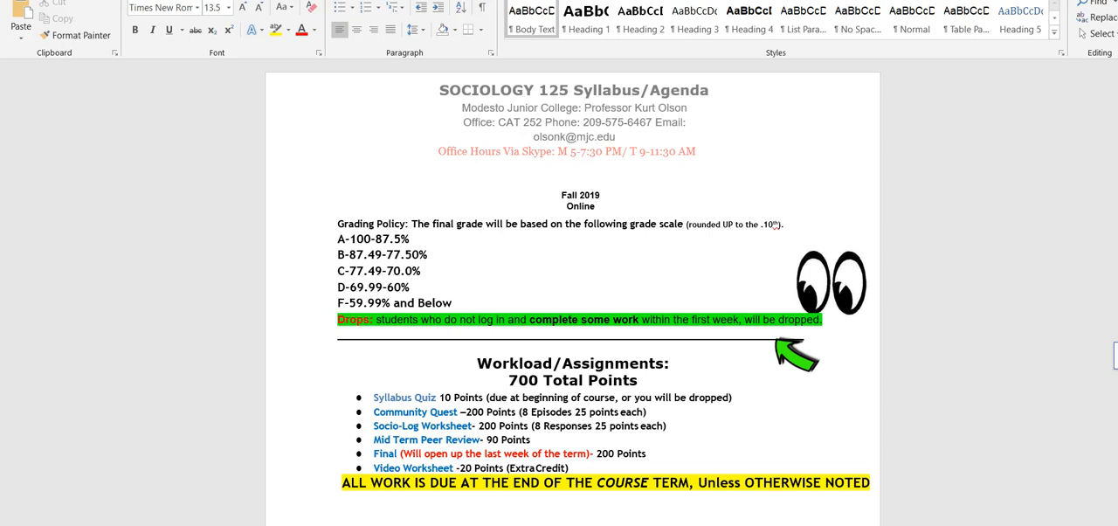
- Enter the page header holding the Sociology 125 title and contact lines
click(332, 178)
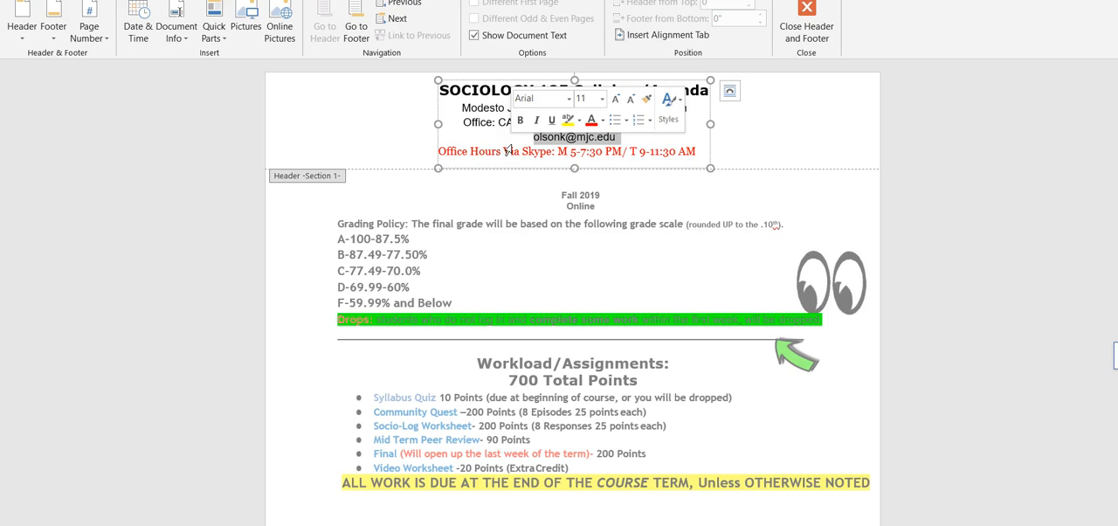
- Leave header editing and return to the syllabus body text
click(450, 150)
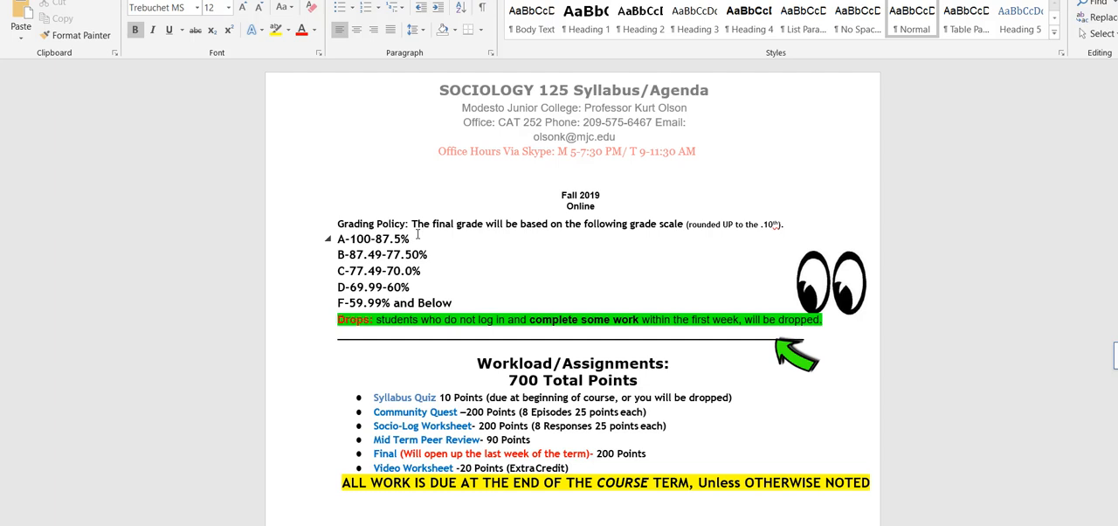
click(428, 255)
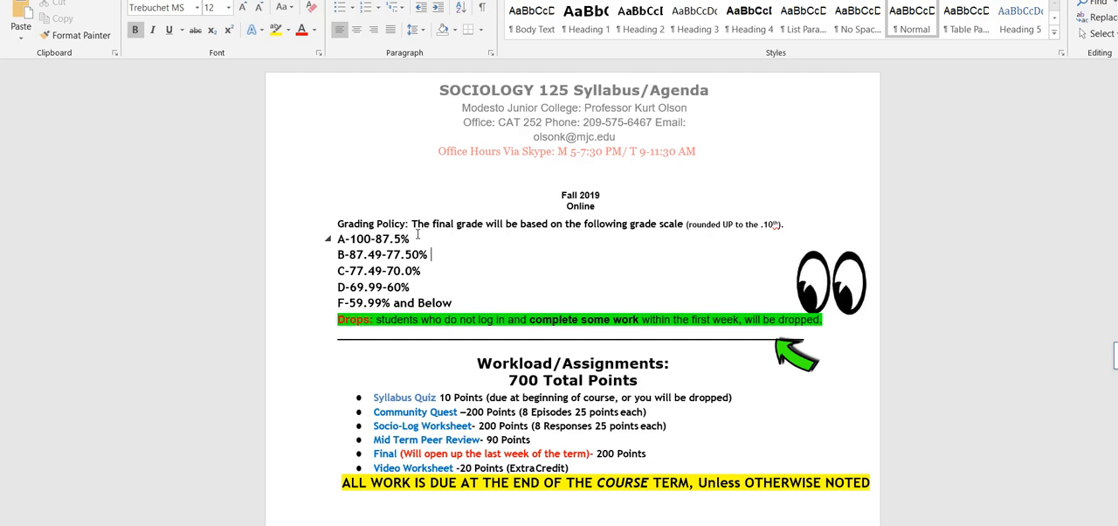
click(576, 335)
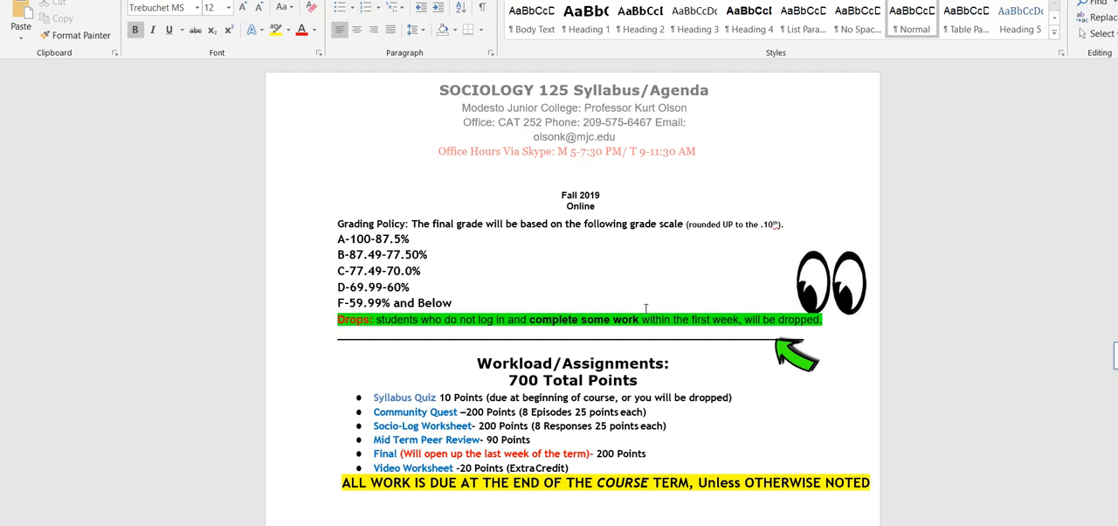
click(454, 302)
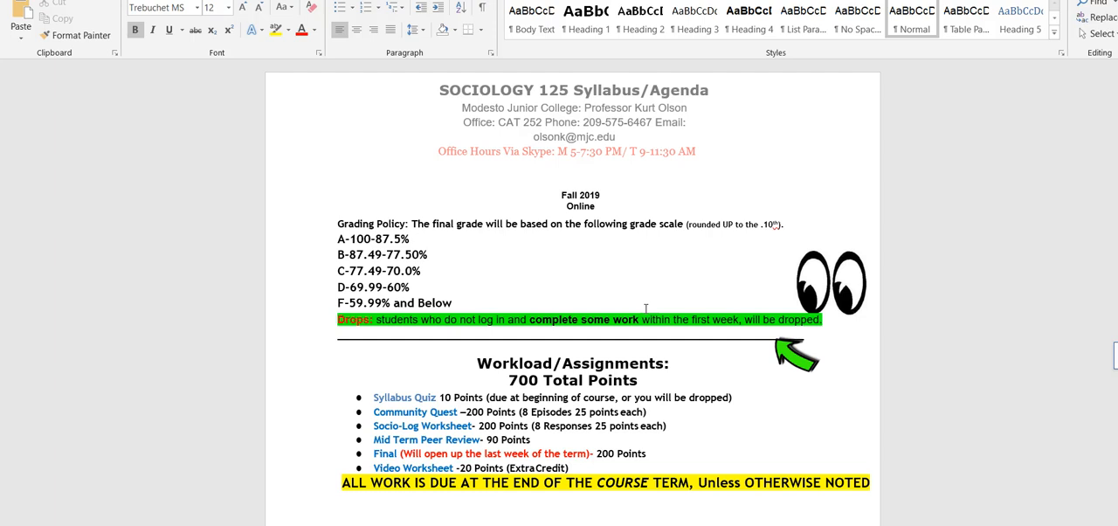
click(452, 302)
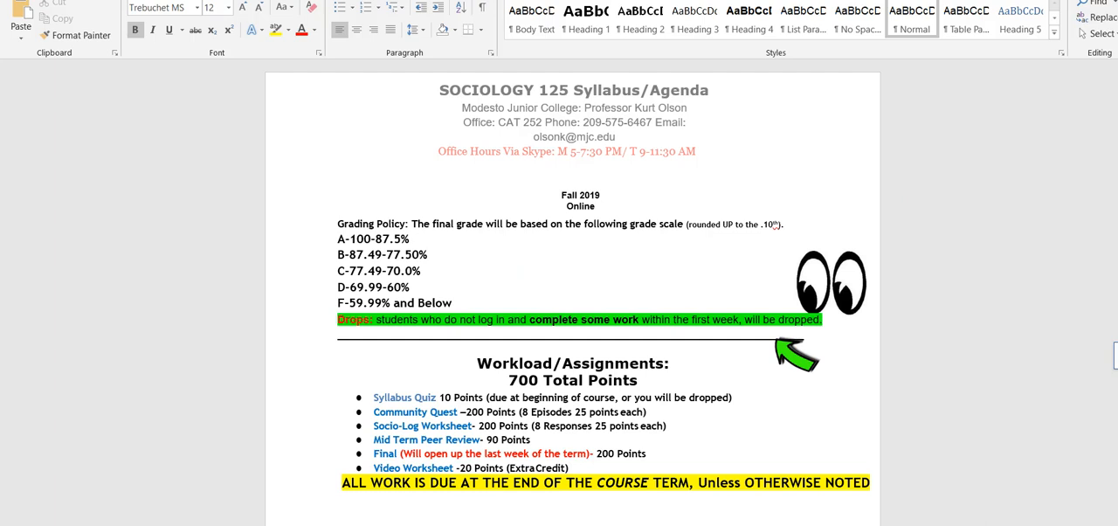
scroll(down, 3)
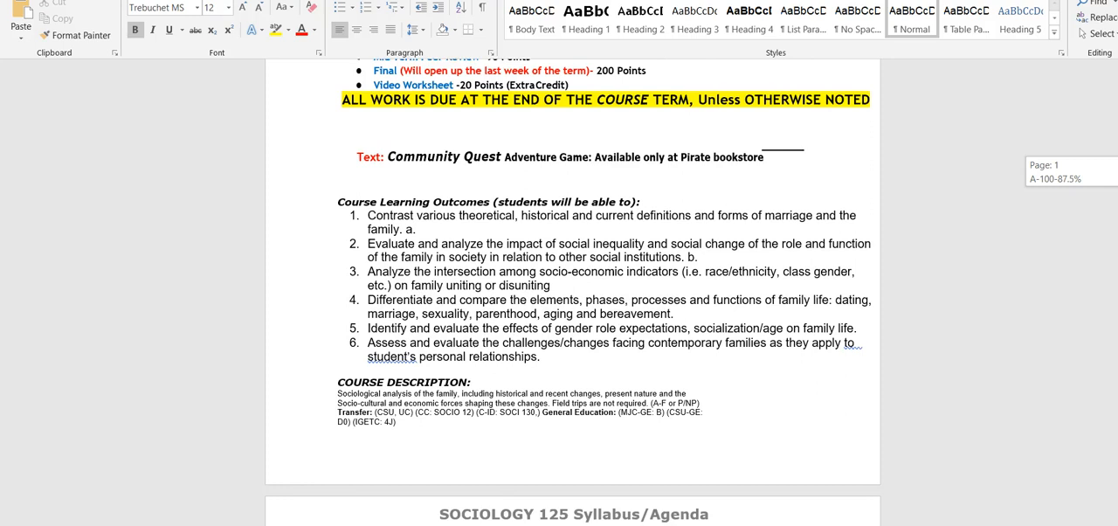
scroll(down, 3)
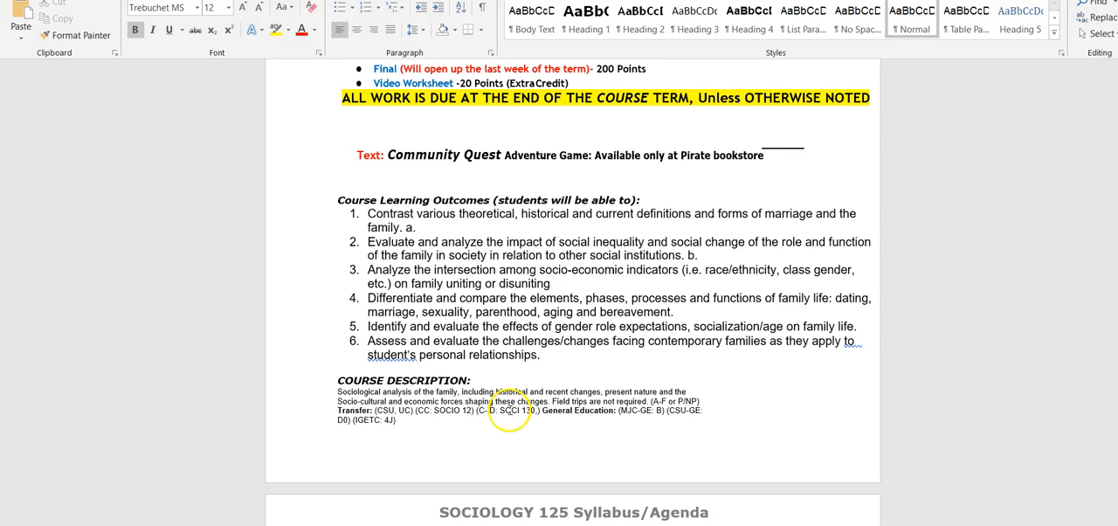
scroll(down, 3)
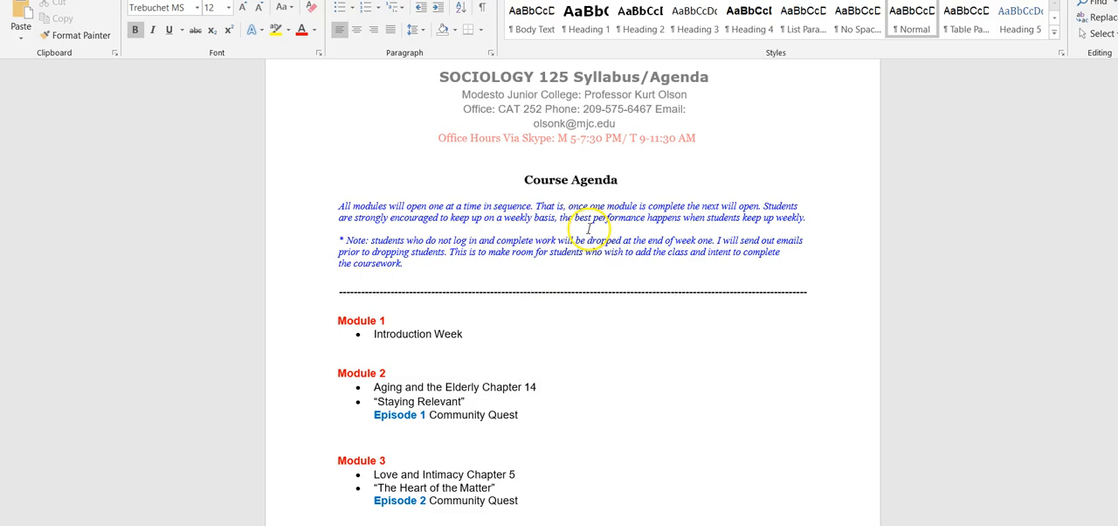
mouse_move(587, 248)
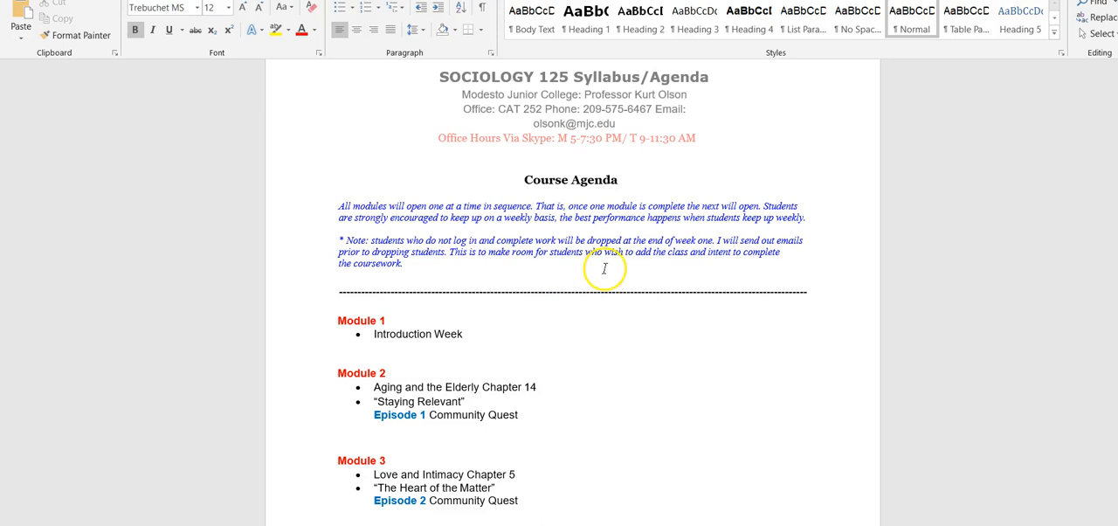
scroll(down, 3)
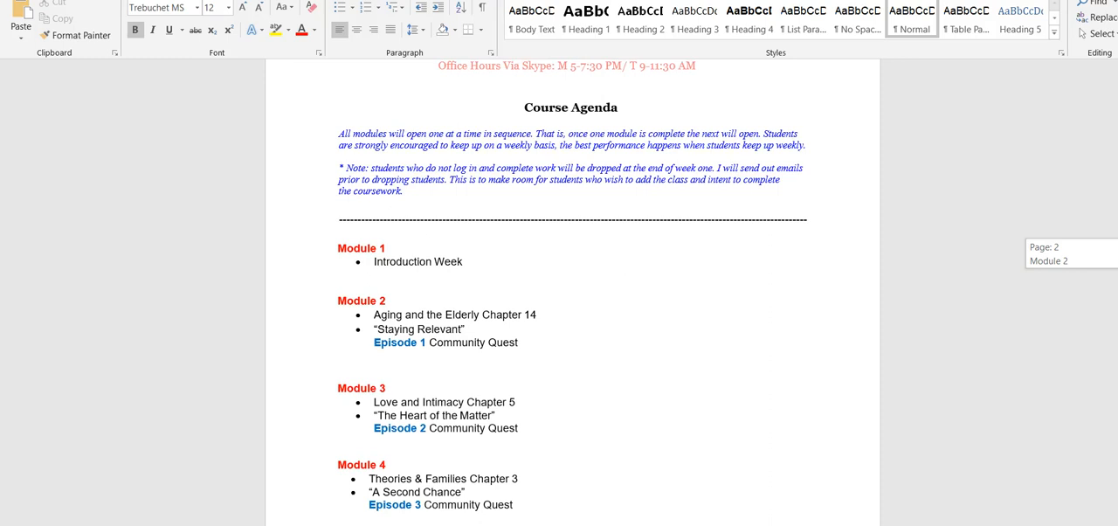
- Scroll the agenda to Modules 3–7 and select the Chapter 5 reading under Module 3
scroll(down, 3)
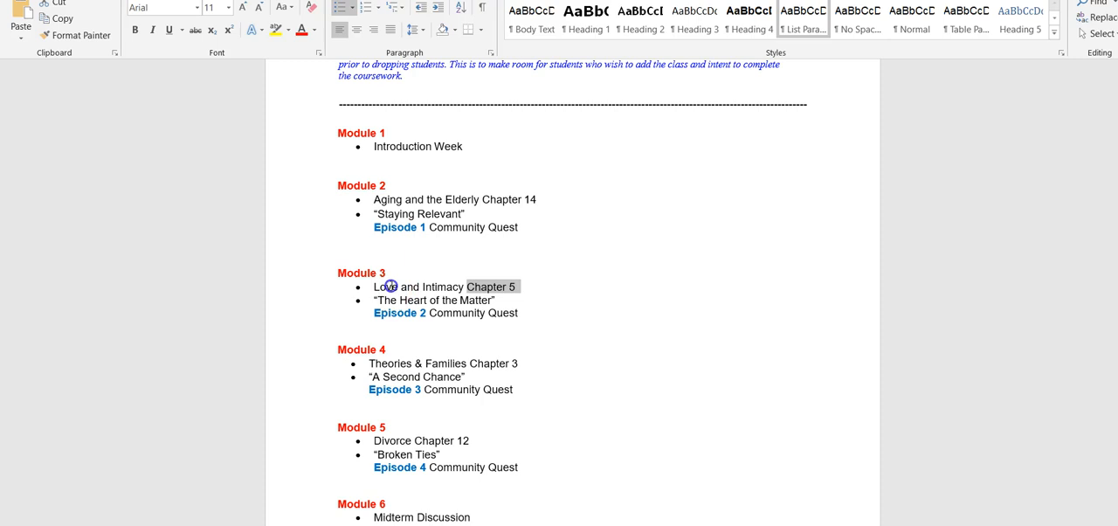
drag(374, 300, 517, 313)
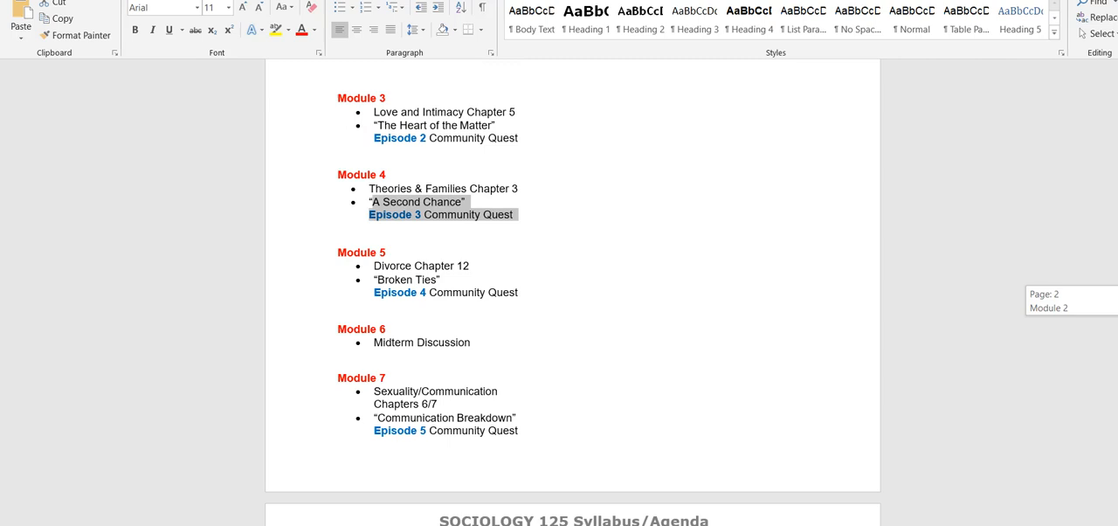
- Clear the Module 4 selection and scroll the agenda down to Modules 8–12
click(468, 342)
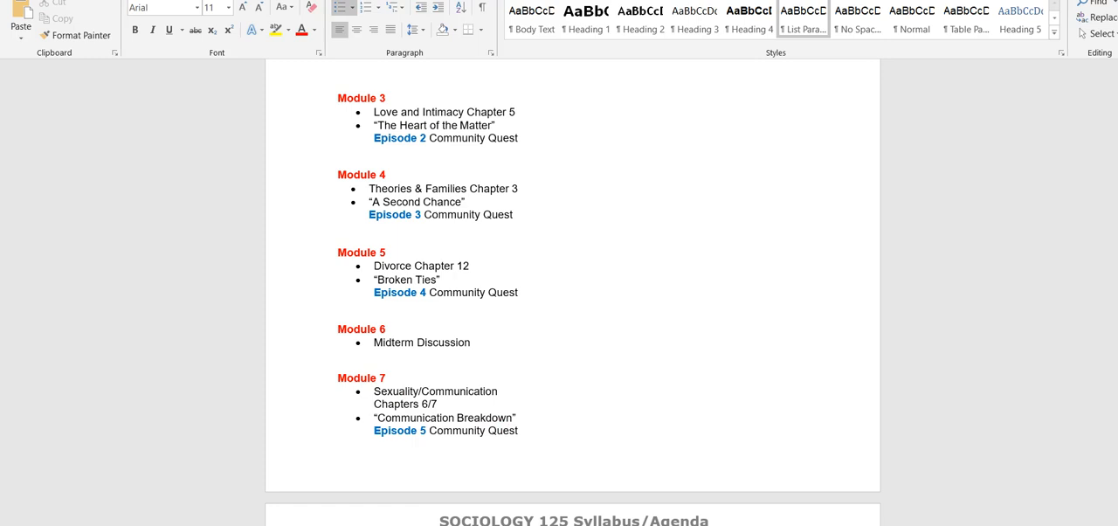
scroll(down, 3)
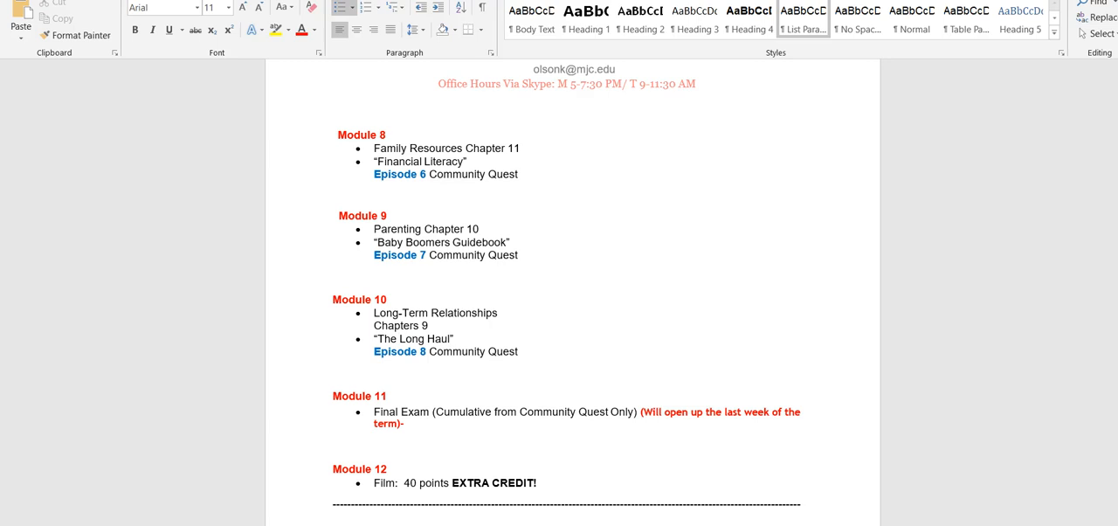
- Scroll past Module 12 to the contact methods section on discussions, email and office hours
scroll(down, 3)
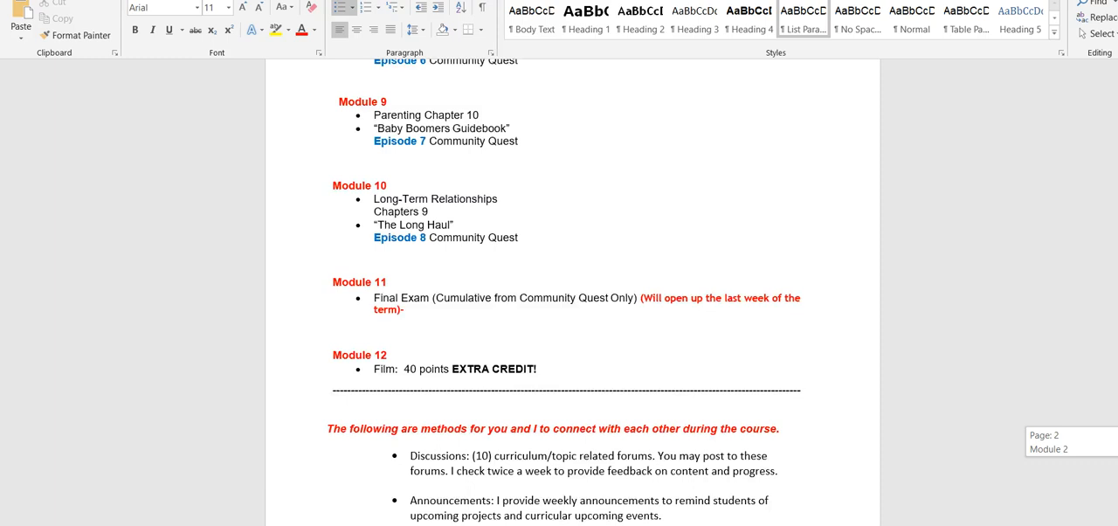
scroll(down, 3)
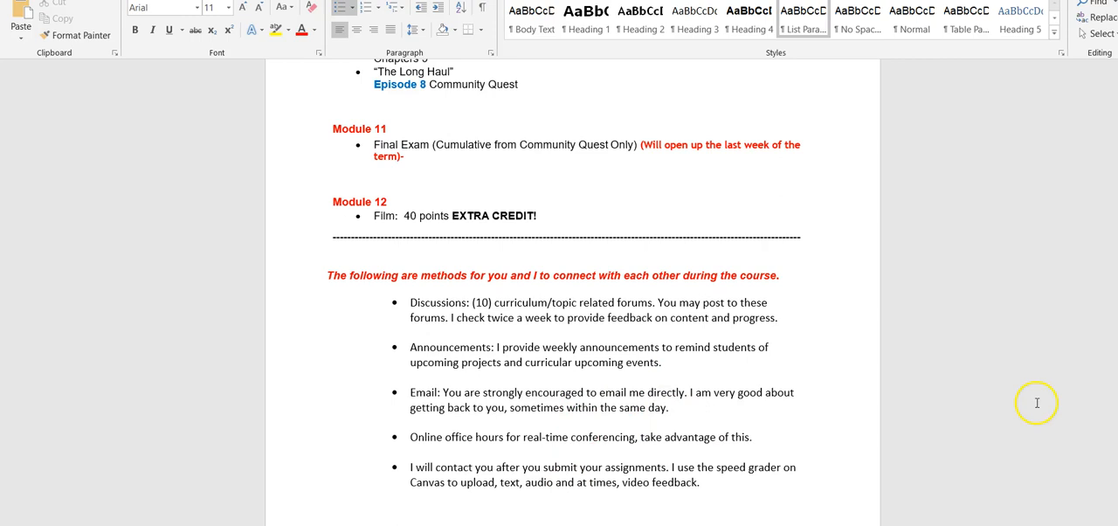